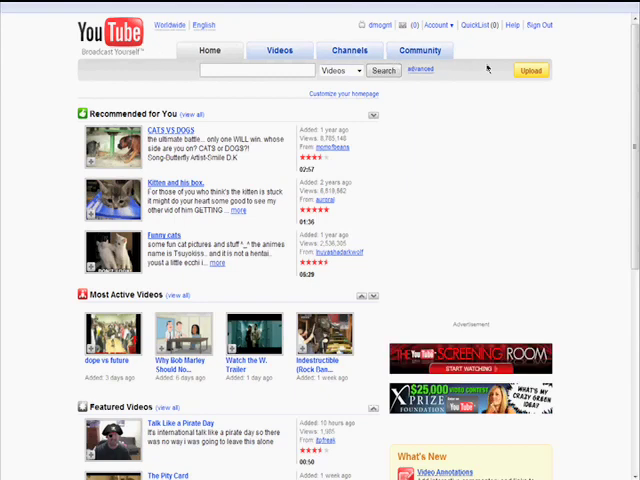
Start a new upload titled 'Working' described as 'Just another day at the office'.
{"action": "left_click", "coordinate": [530, 70]}
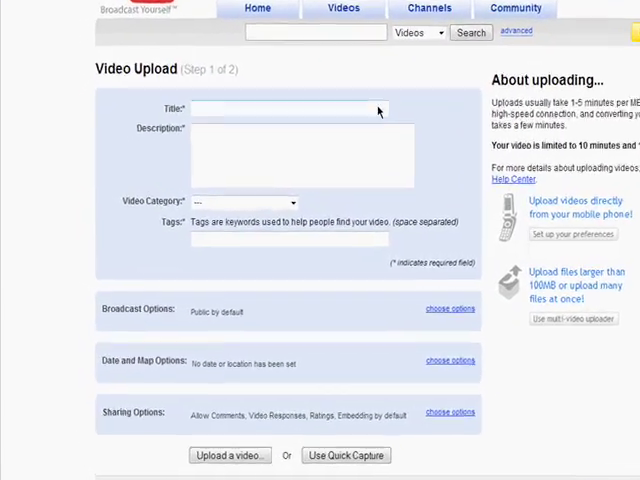
{"action": "type", "text": "Working"}
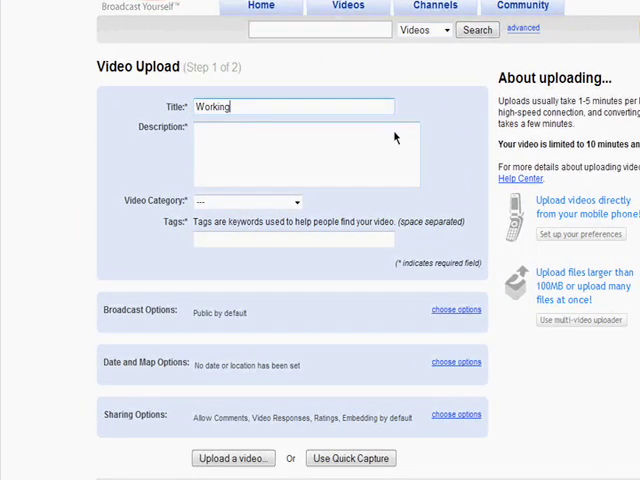
{"action": "type", "text": "Just another day at the office"}
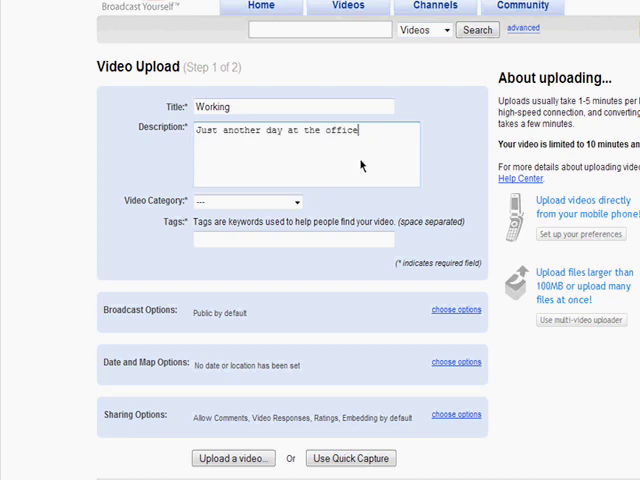
Set the category to People & Blogs and tags to 'office work video blog'.
{"action": "left_click", "coordinate": [245, 201]}
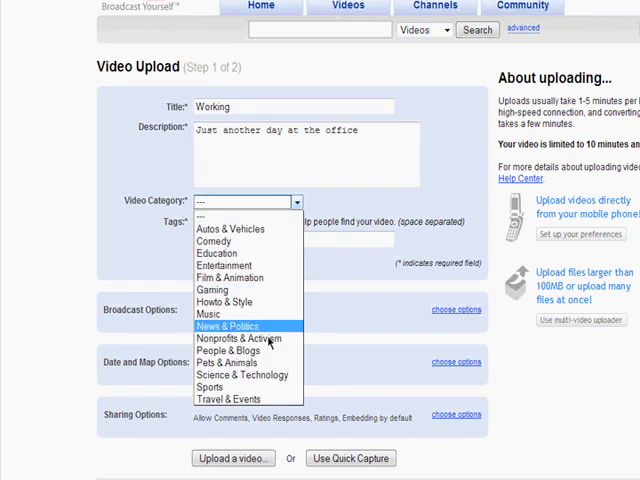
{"action": "left_click", "coordinate": [223, 350]}
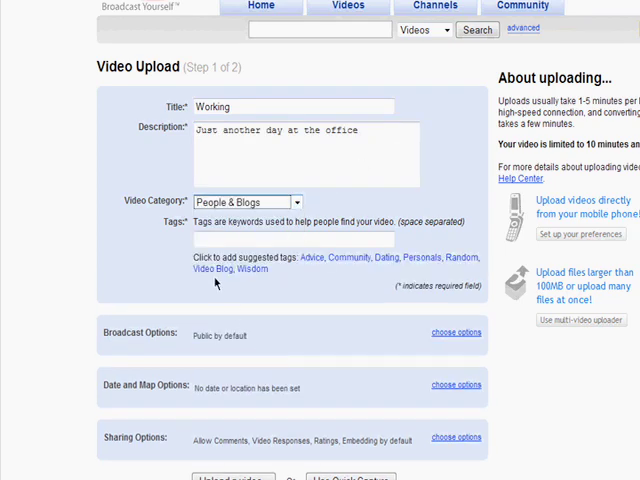
{"action": "type", "text": "of"}
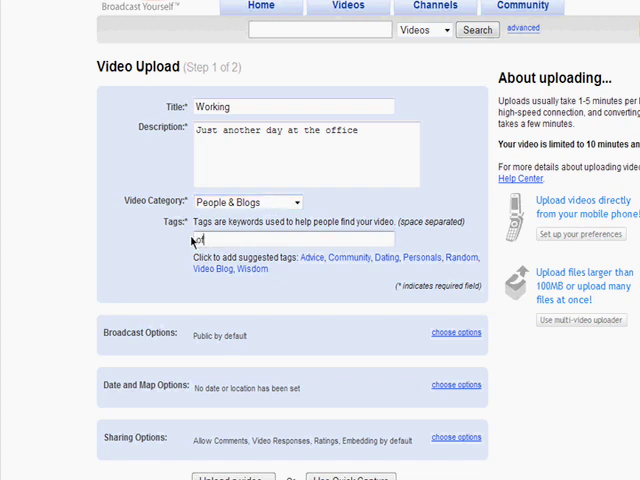
{"action": "type", "text": "office work video blog"}
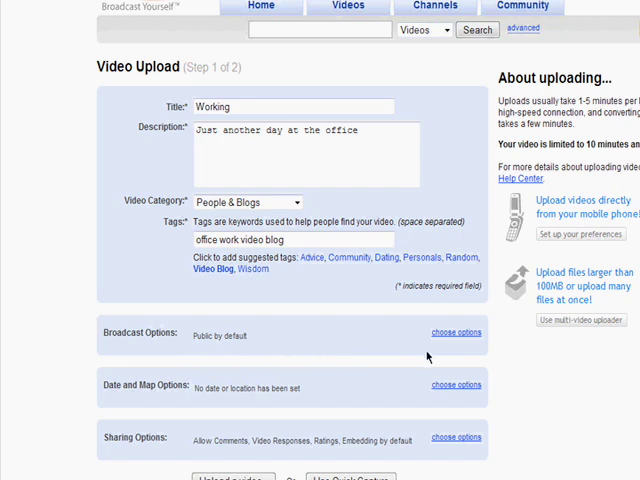
Set the video's broadcast option to Private.
{"action": "left_click", "coordinate": [455, 332]}
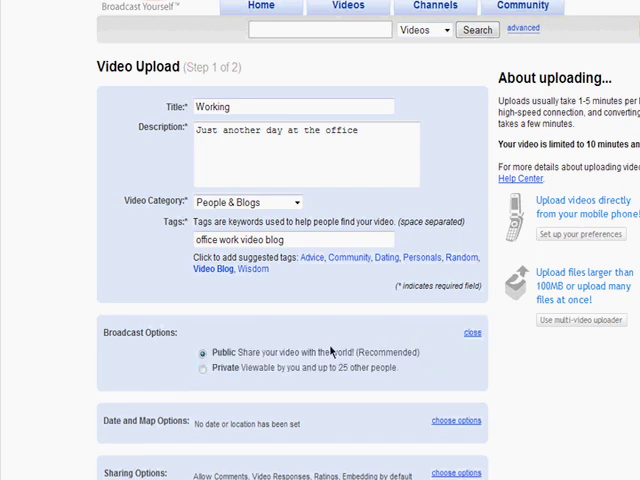
{"action": "left_click", "coordinate": [204, 354]}
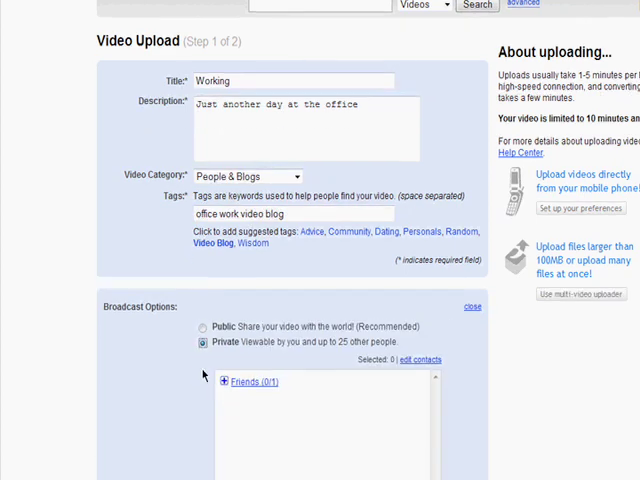
{"action": "scroll", "scroll_direction": "down", "scroll_amount": 3}
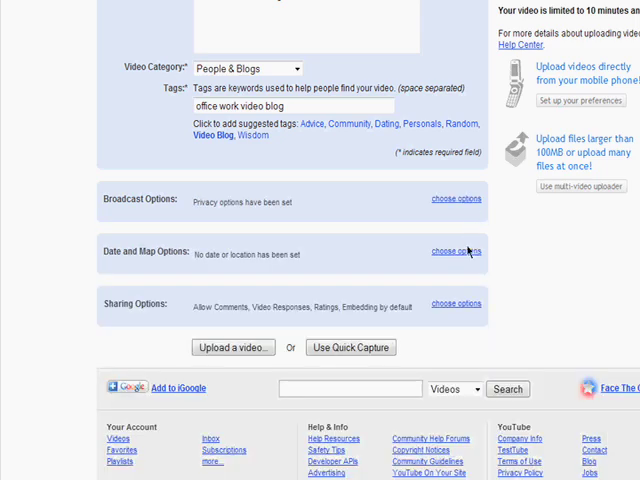
Set the recording date to today, September 19, 2008, and locate San Francisco on the map.
{"action": "left_click", "coordinate": [456, 251]}
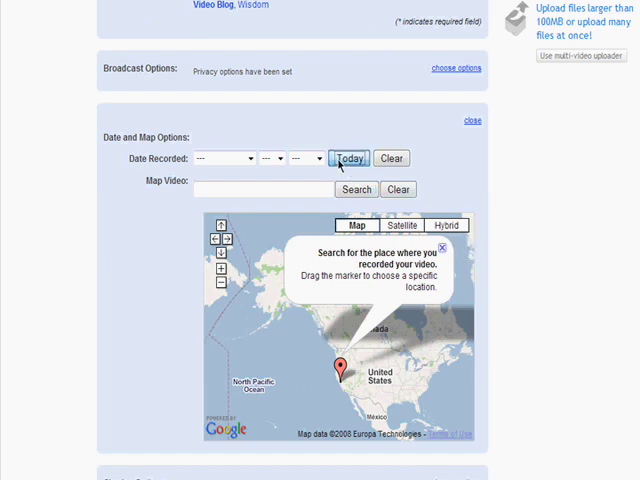
{"action": "left_click", "coordinate": [348, 158]}
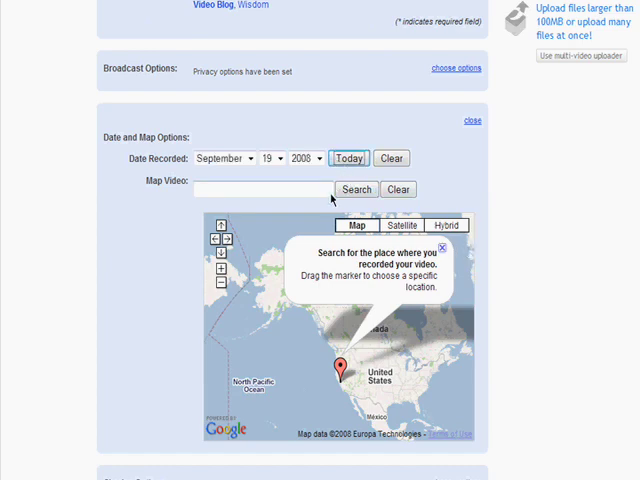
{"action": "type", "text": "San Francisco"}
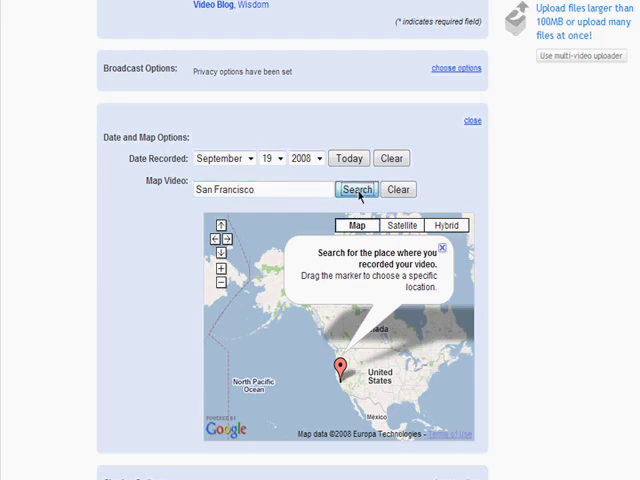
{"action": "left_click", "coordinate": [356, 189]}
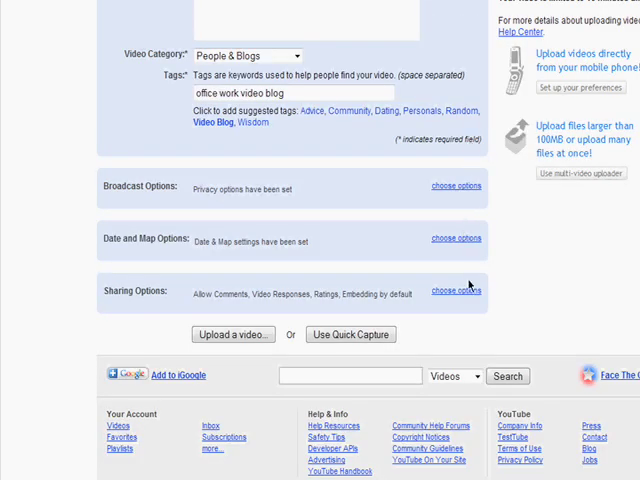
Review the Sharing Options for comments, ratings, embedding and syndication, leaving defaults unchanged.
{"action": "left_click", "coordinate": [456, 291]}
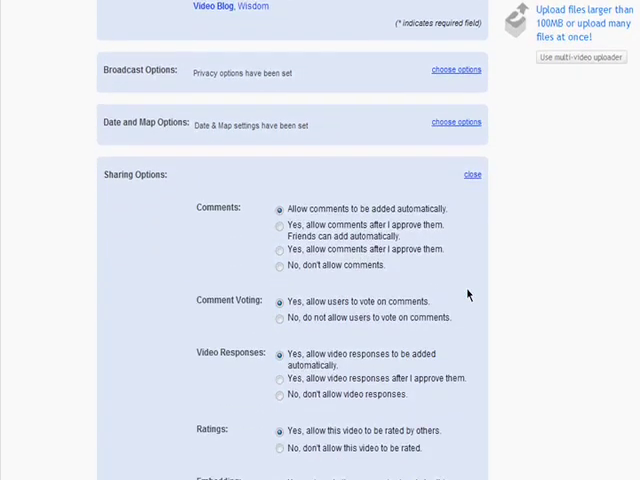
{"action": "scroll", "scroll_direction": "down", "scroll_amount": 3}
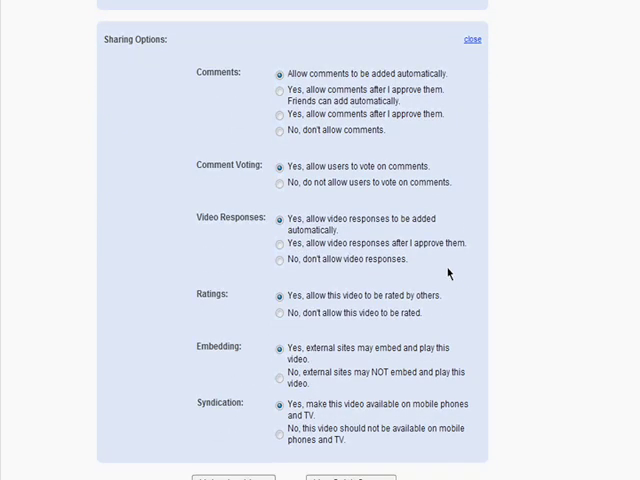
{"action": "mouse_move", "coordinate": [272, 72]}
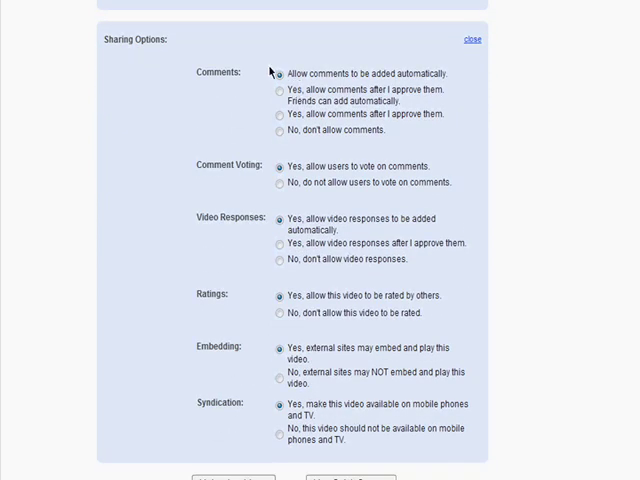
{"action": "mouse_move", "coordinate": [267, 187]}
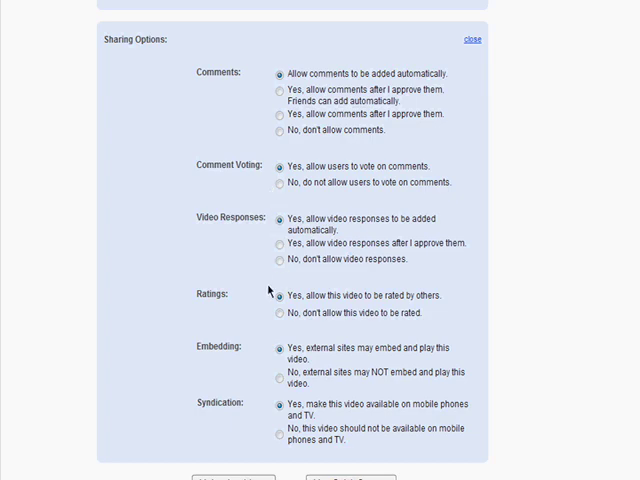
{"action": "mouse_move", "coordinate": [270, 315]}
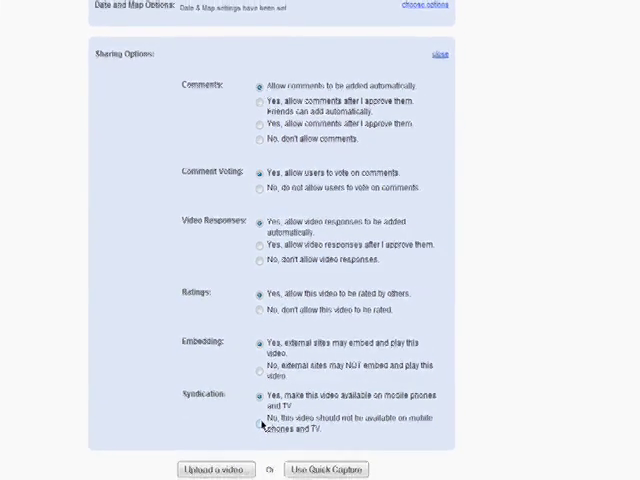
{"action": "scroll", "scroll_direction": "down", "scroll_amount": 3}
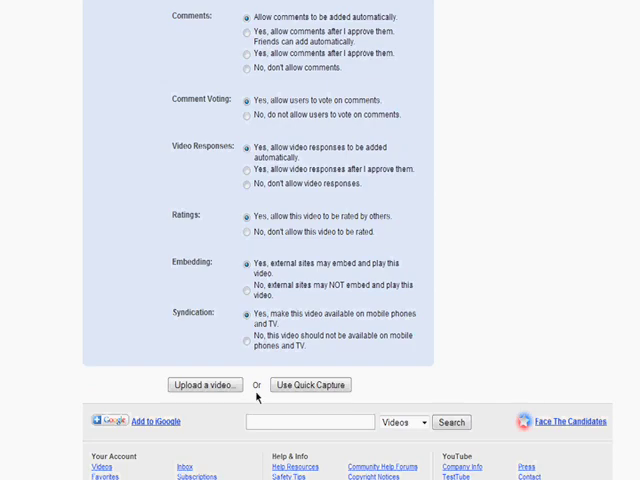
Go to upload step 2 and browse for a file in the QuickCam videos folder.
{"action": "left_click", "coordinate": [311, 385]}
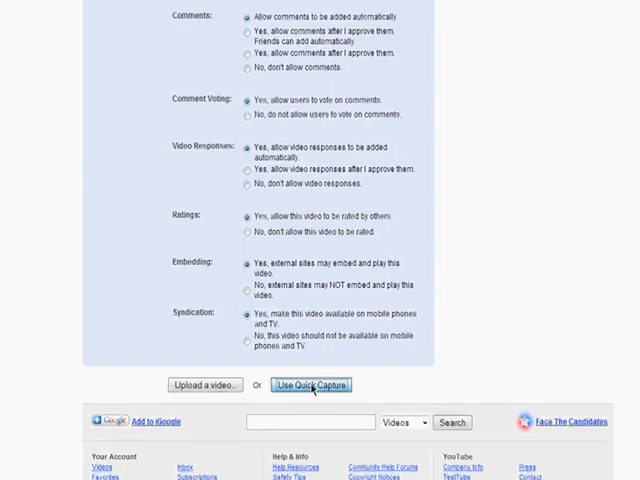
{"action": "left_click", "coordinate": [311, 385]}
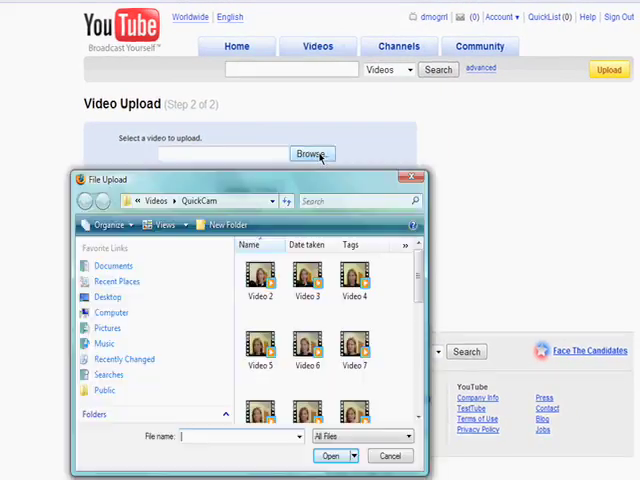
Choose Video 2 from the QuickCam folder as the upload file.
{"action": "left_click", "coordinate": [258, 277]}
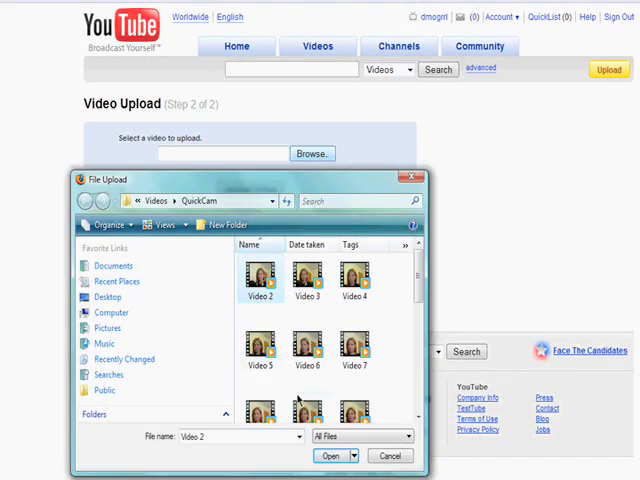
{"action": "left_click", "coordinate": [330, 455]}
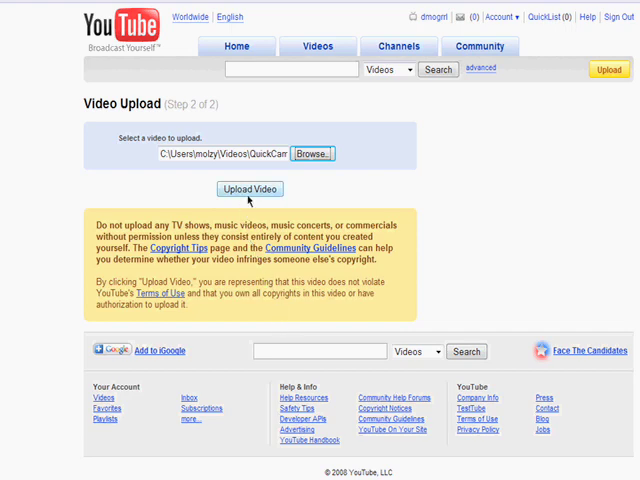
Upload the file and view 'Working' listed as Private in My Videos.
{"action": "left_click", "coordinate": [249, 189]}
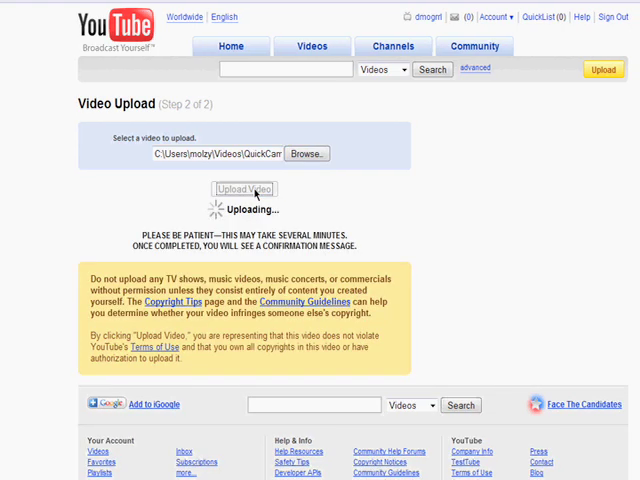
{"action": "mouse_move", "coordinate": [297, 195]}
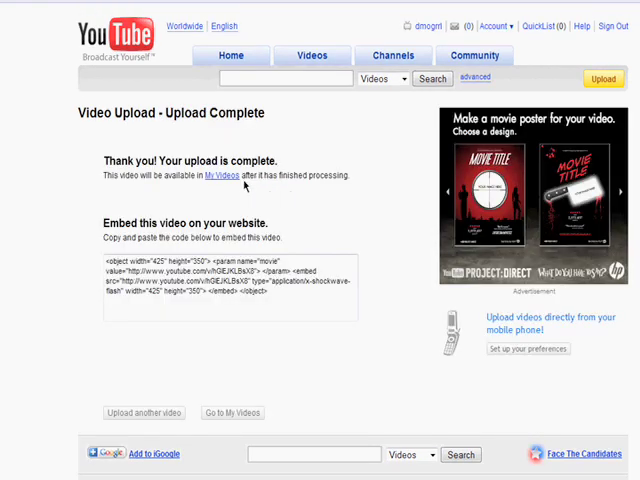
{"action": "left_click", "coordinate": [231, 412]}
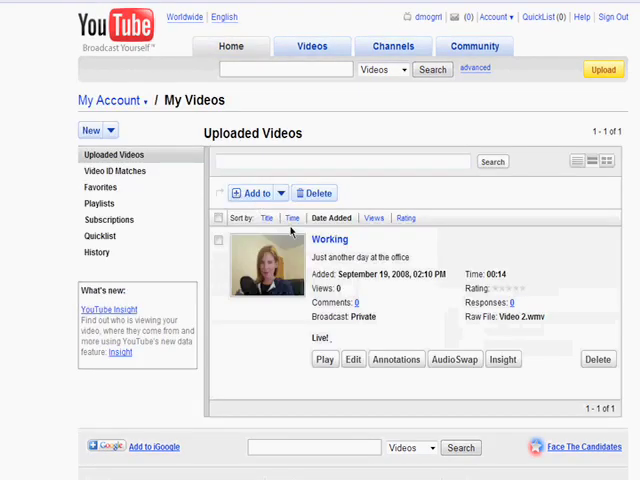